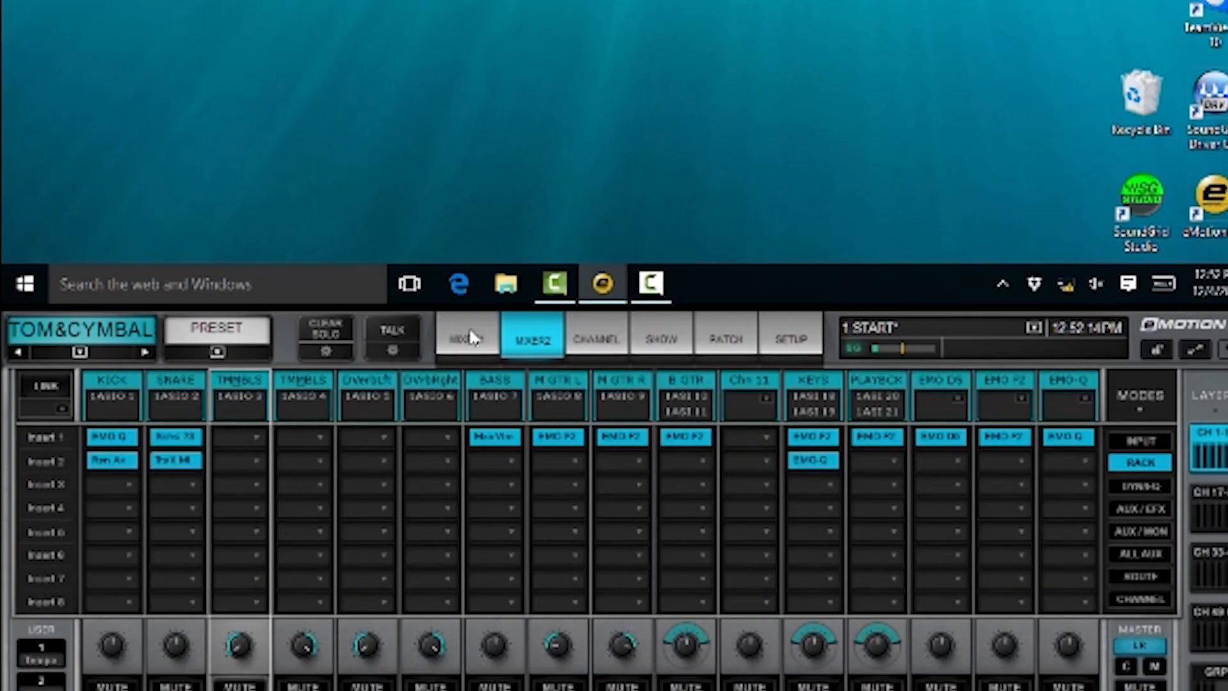
- Switch to the Mixer1 page to view channel polarity and trim settings
{"action": "left_click", "coordinate": [466, 339]}
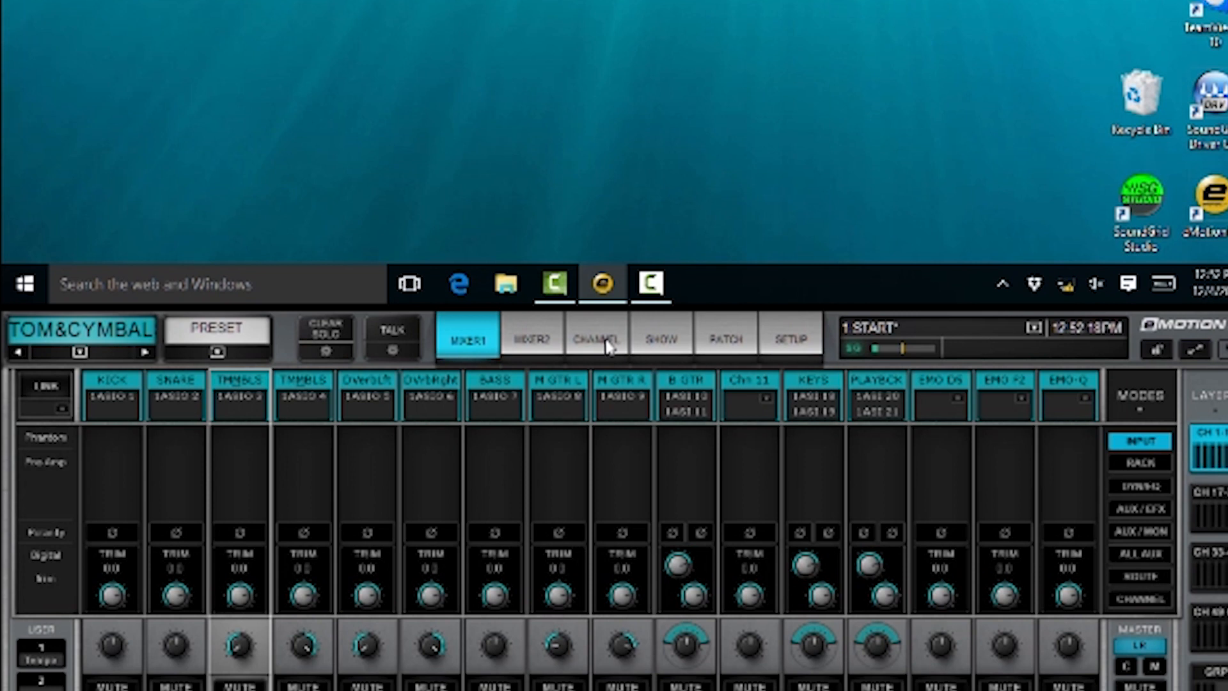
- Show the CH 17-32 layer with rack plugin inserts on Mixer2
{"action": "left_click", "coordinate": [597, 338]}
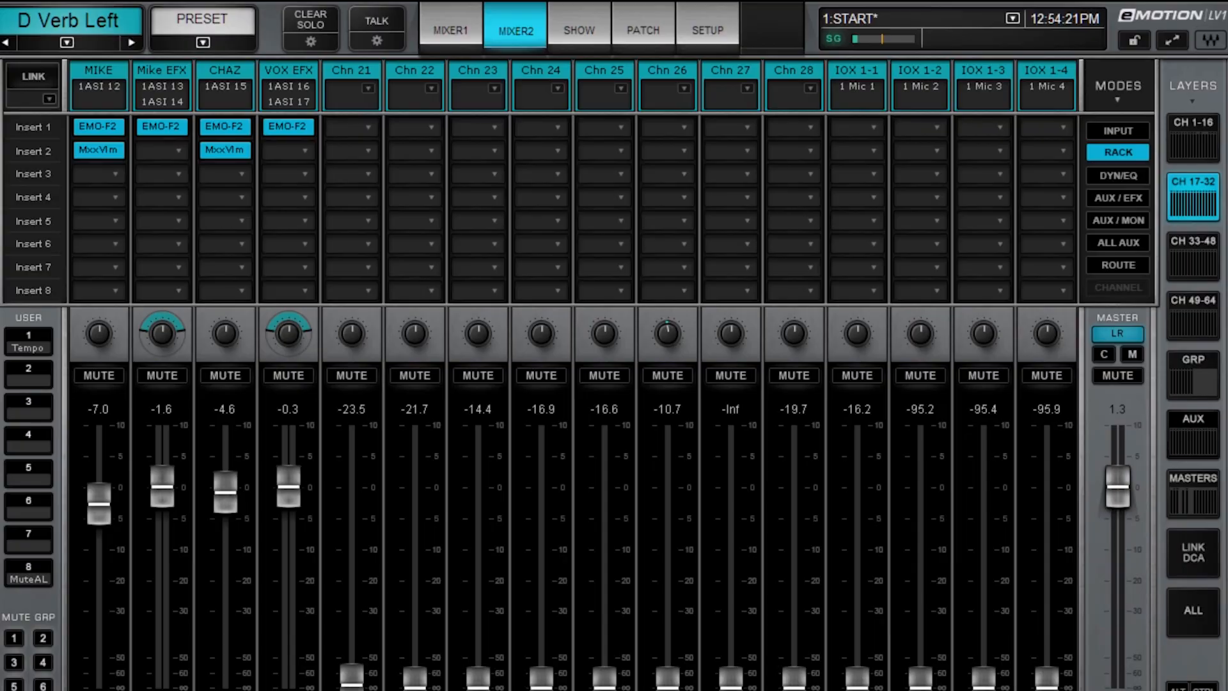
{"action": "left_click", "coordinate": [450, 28]}
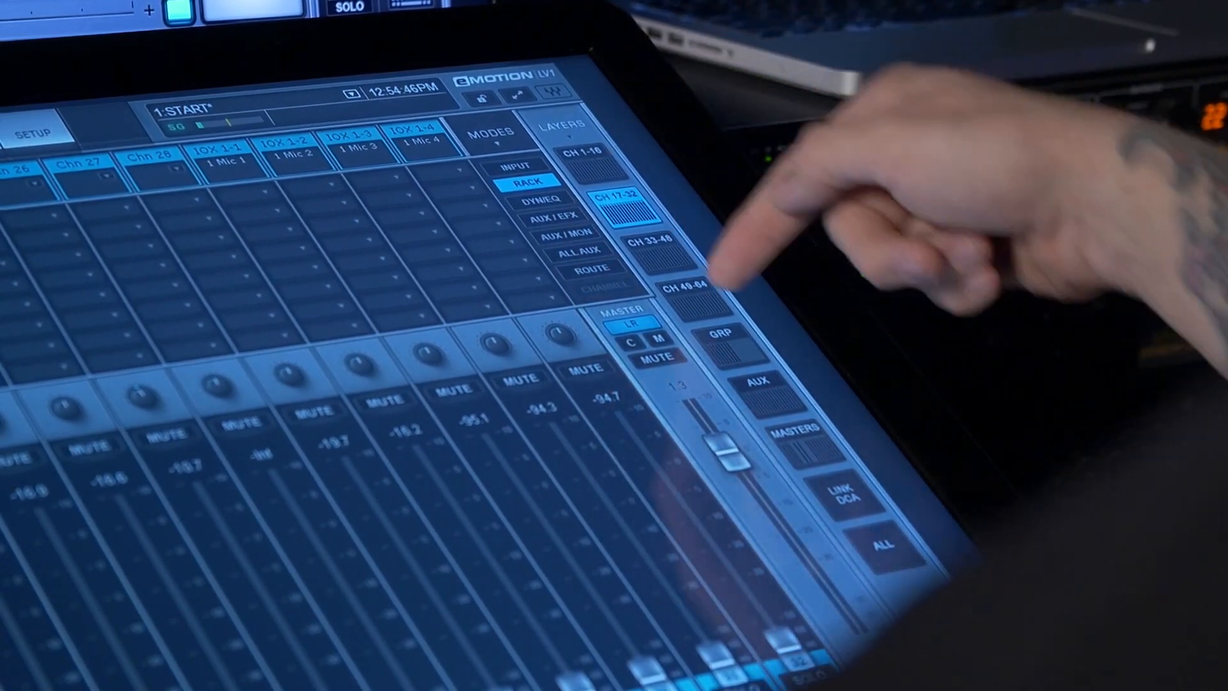
- Step the Mixer2 layers through GRP and AUX, ending on MASTERS
{"action": "left_click", "coordinate": [726, 338]}
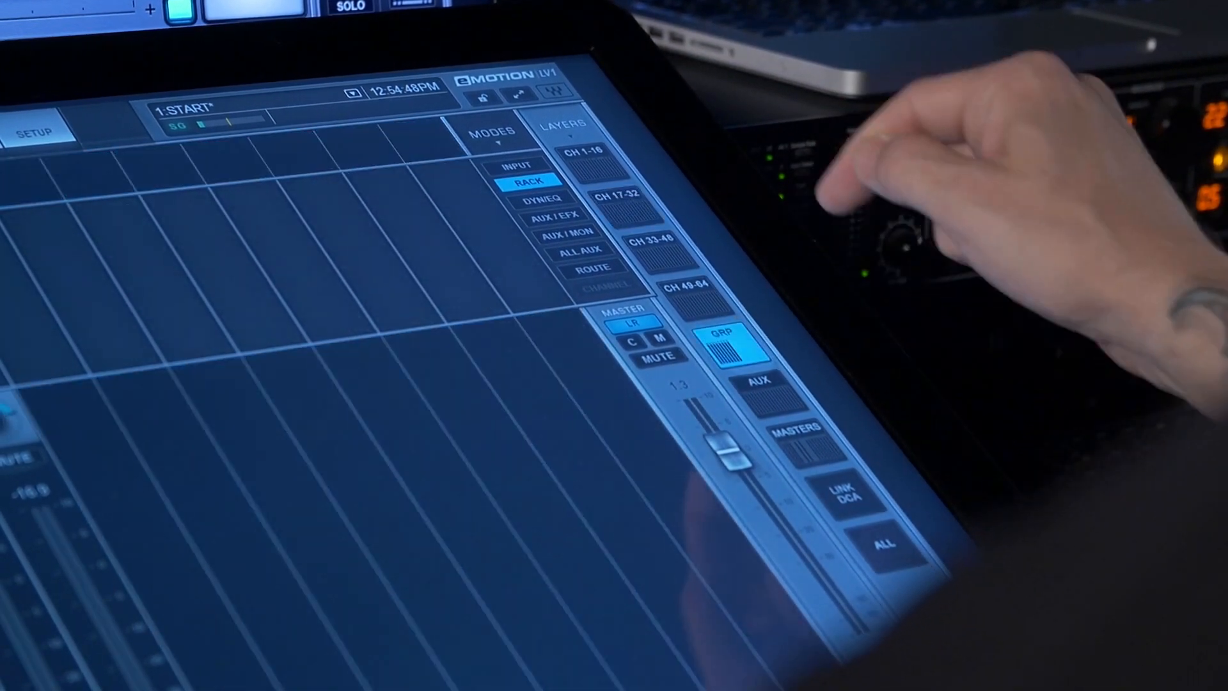
{"action": "left_click", "coordinate": [758, 384]}
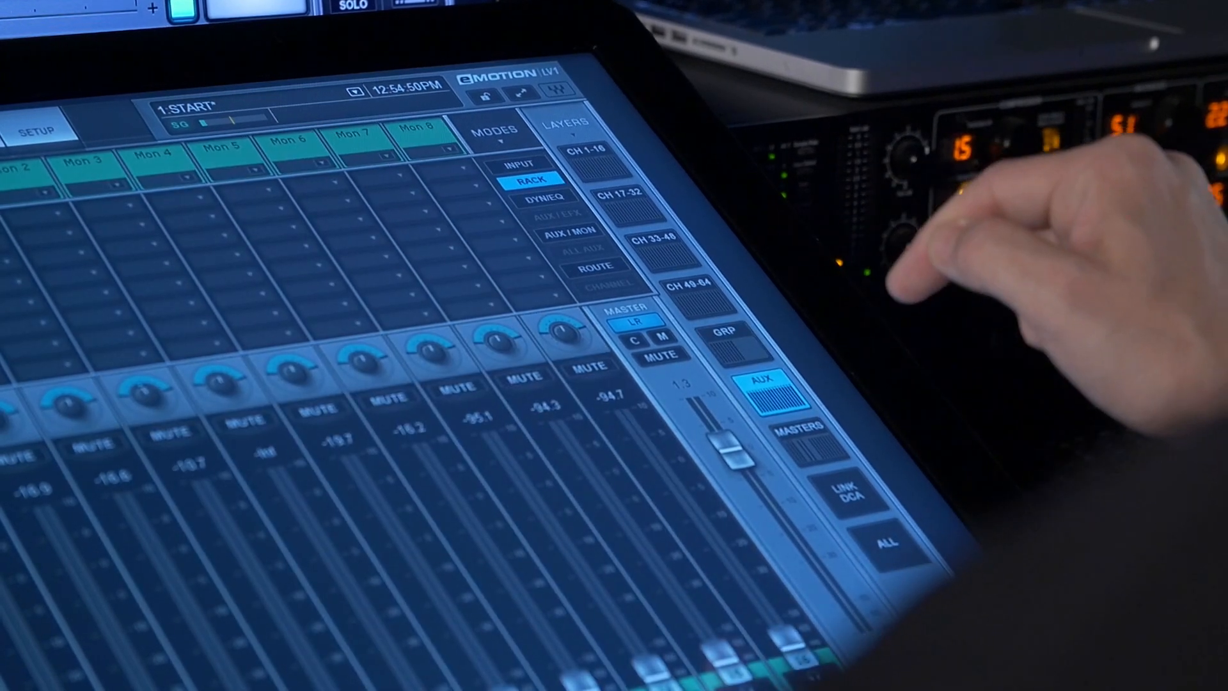
{"action": "left_click", "coordinate": [807, 431]}
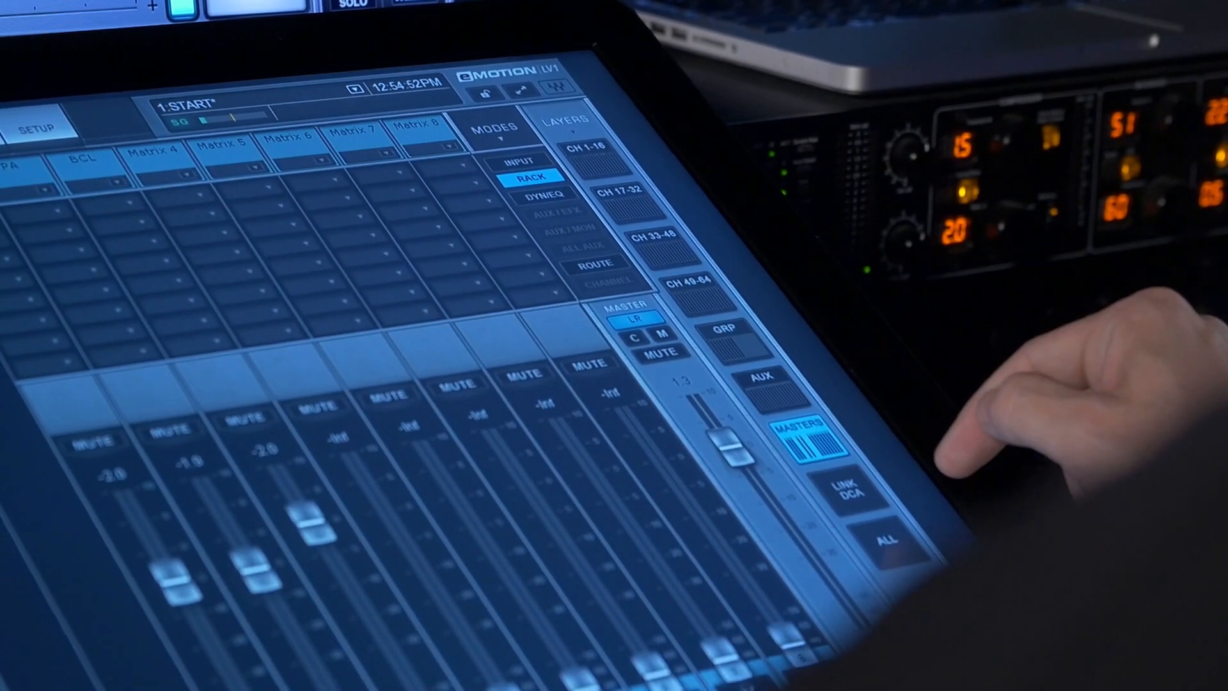